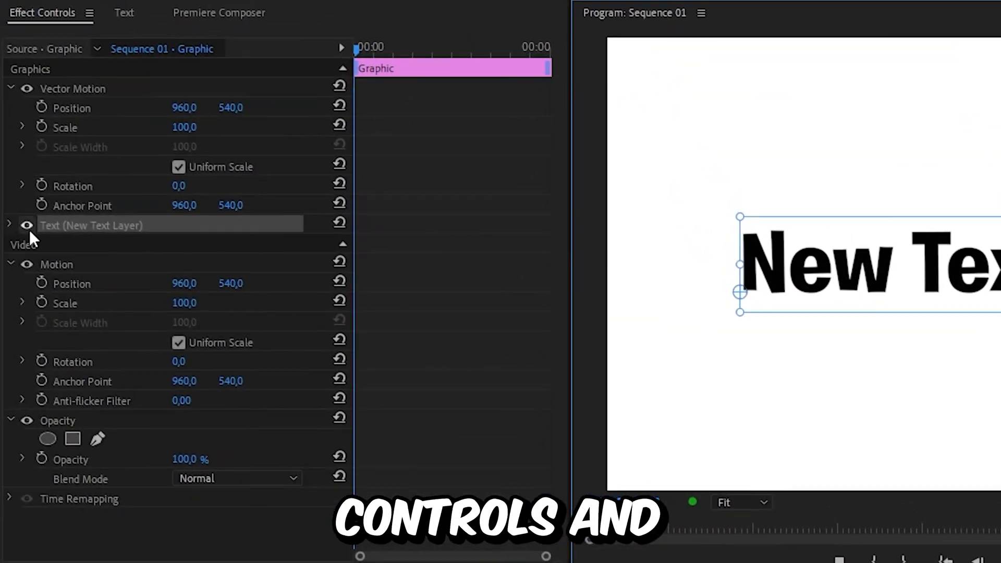
- Expand Text (New Text Layer) in Effect Controls and scroll to its Transform section
{"action": "left_click", "coordinate": [9, 225]}
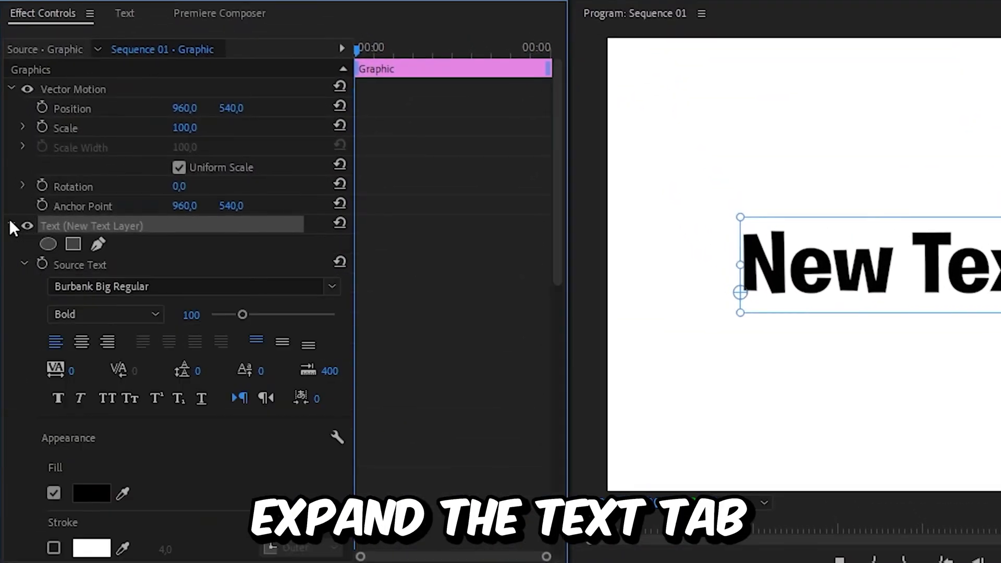
{"action": "scroll", "scroll_direction": "down", "scroll_amount": 3}
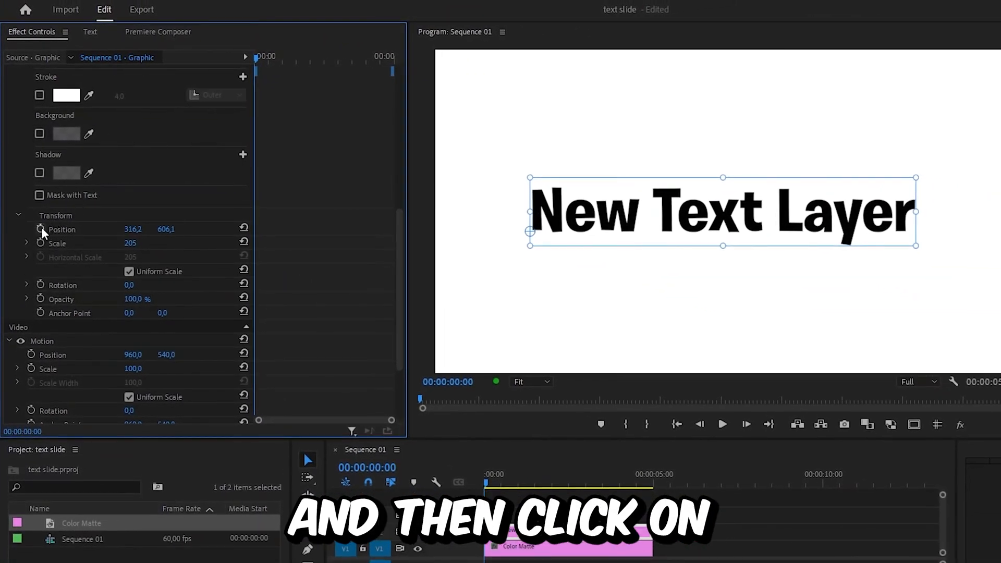
- Enable Position keyframing on the text layer via the Transform stopwatch
{"action": "left_click", "coordinate": [40, 229]}
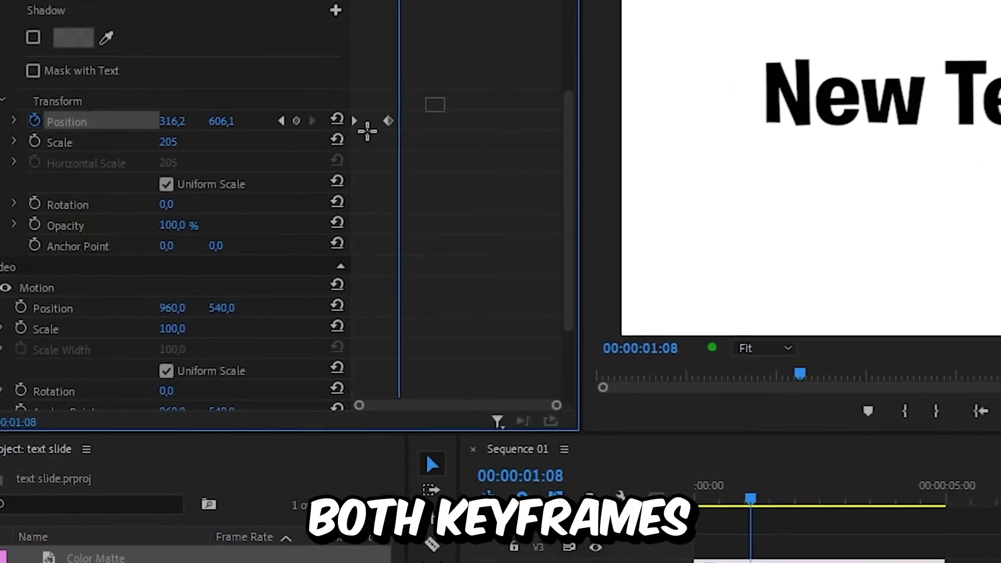
- Set both Position keyframes to Bezier temporal interpolation for an eased slide
{"action": "right_click", "coordinate": [396, 112]}
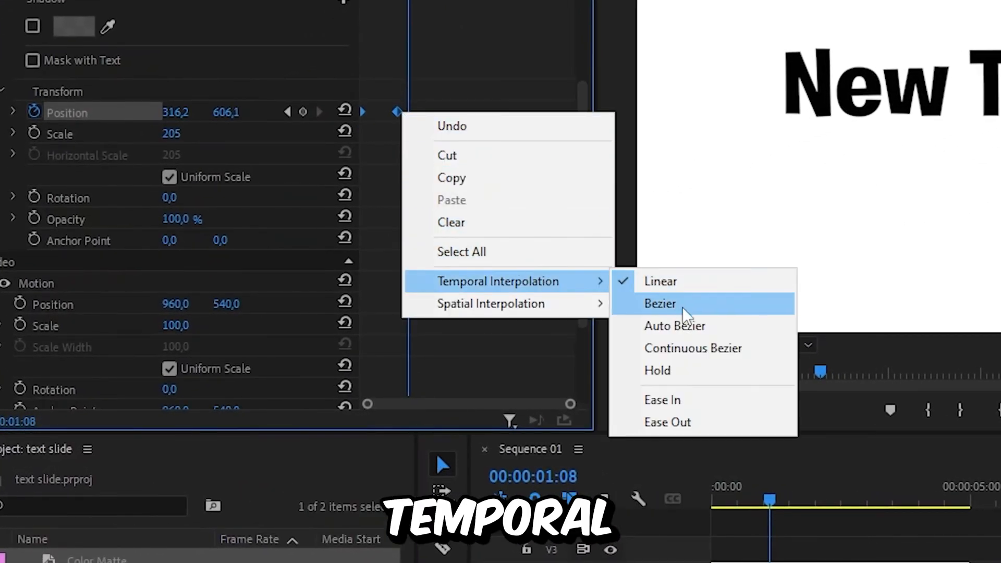
{"action": "left_click", "coordinate": [661, 303]}
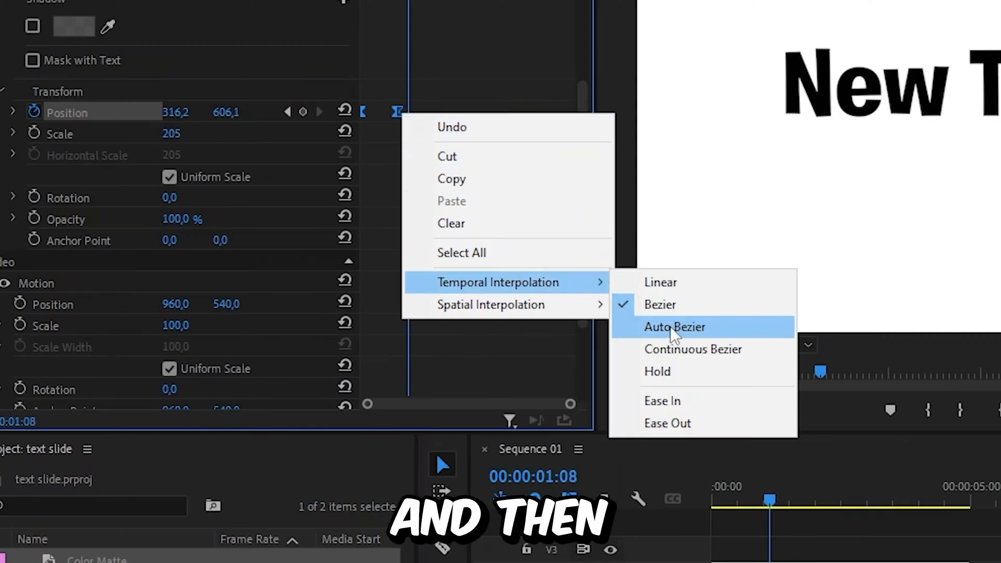
{"action": "left_click", "coordinate": [673, 327]}
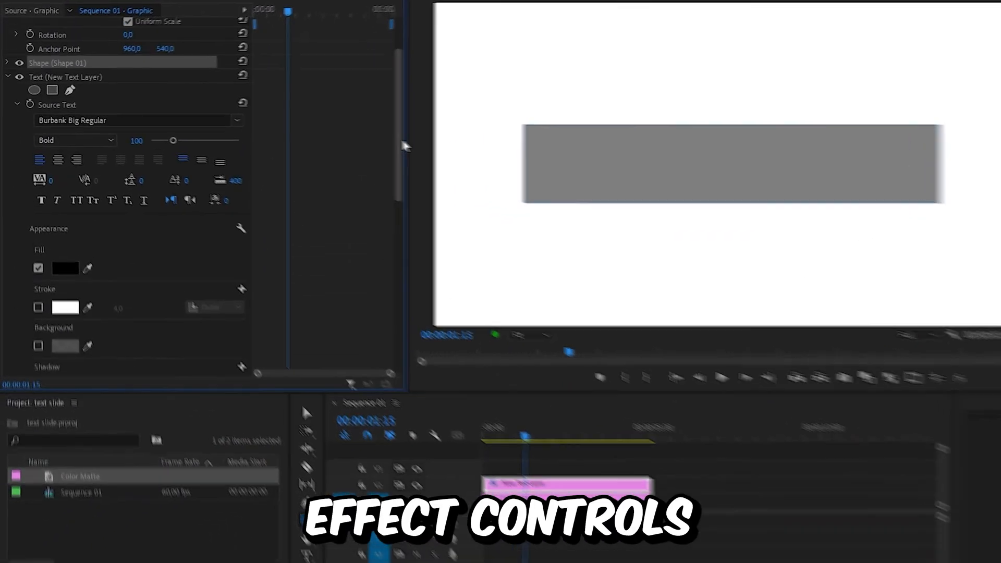
- Enable Mask with Shape on the rectangle and play back the text reveal
{"action": "scroll", "scroll_direction": "down", "scroll_amount": 3}
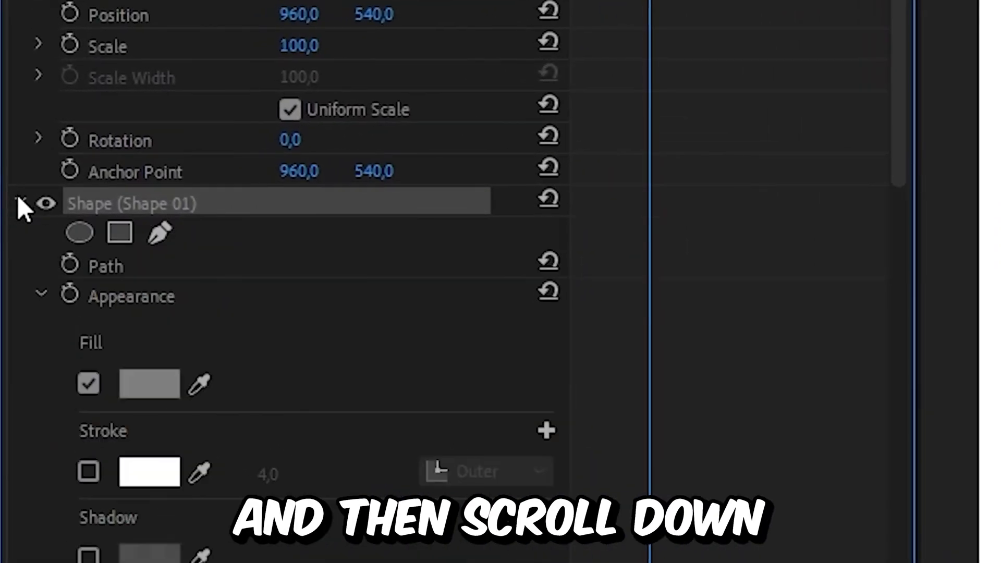
{"action": "scroll", "scroll_direction": "down", "scroll_amount": 3}
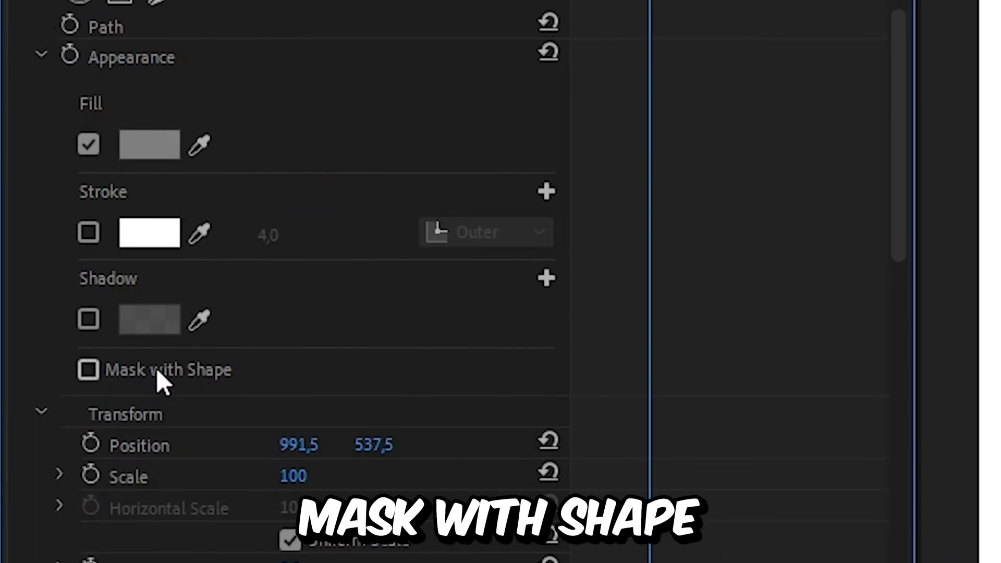
{"action": "left_click", "coordinate": [87, 370]}
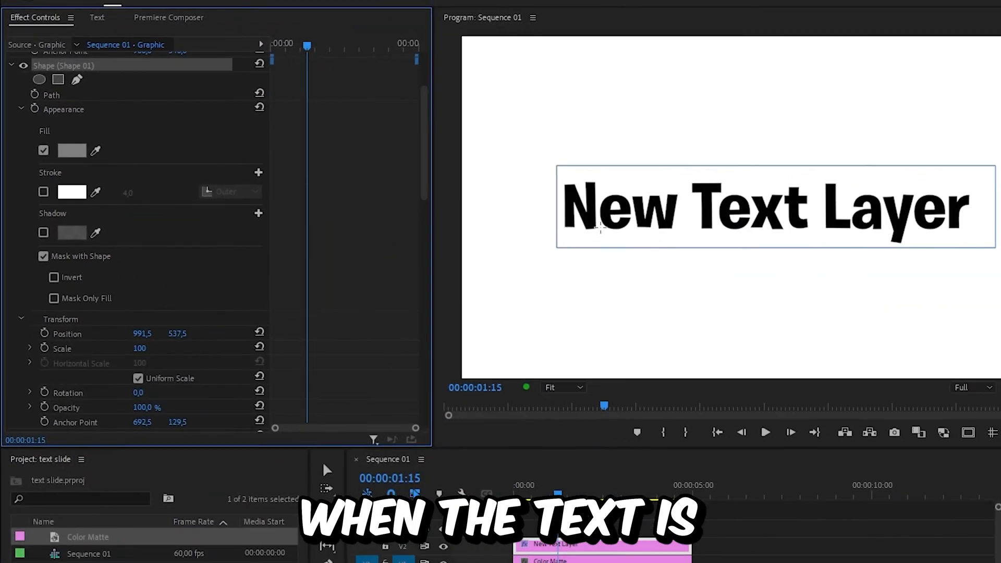
{"action": "left_click", "coordinate": [765, 432]}
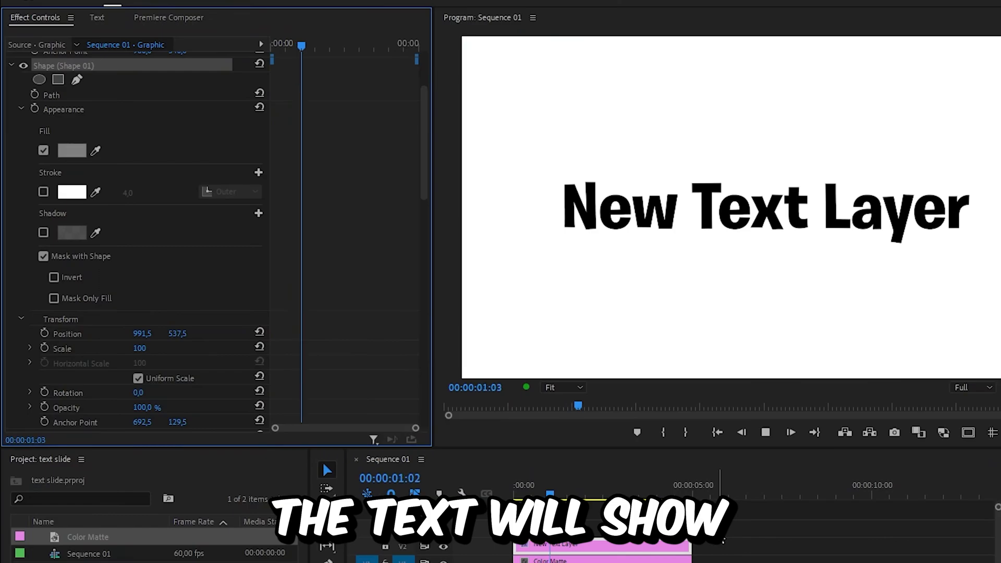